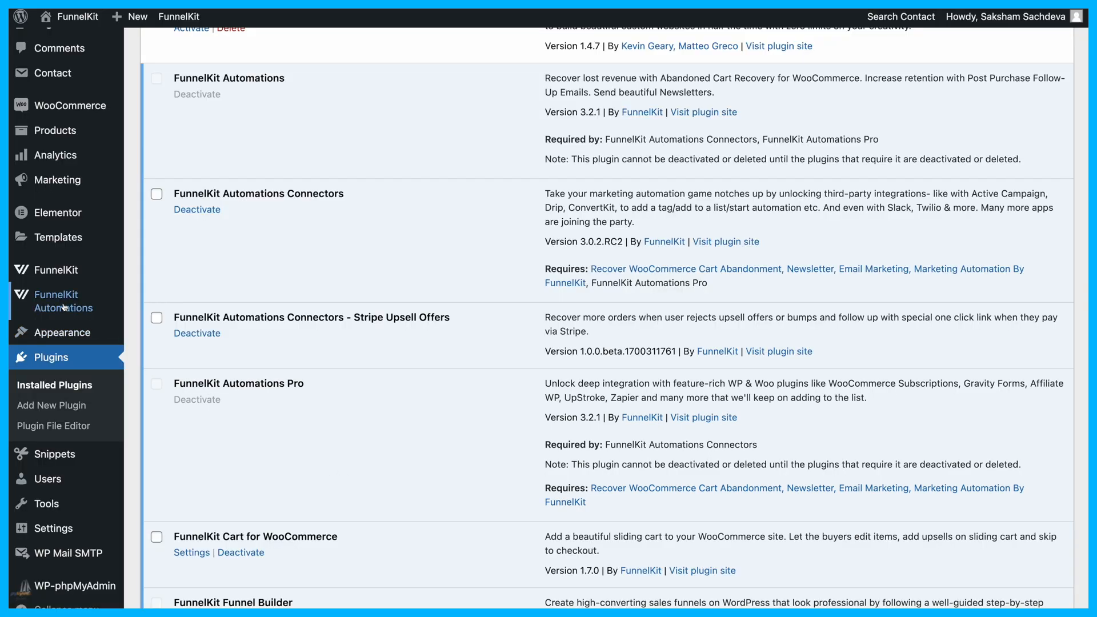
# Create 'Custom Emails for Specific Products' from the Specific Product Education recipe.
pyautogui.click(65, 301)
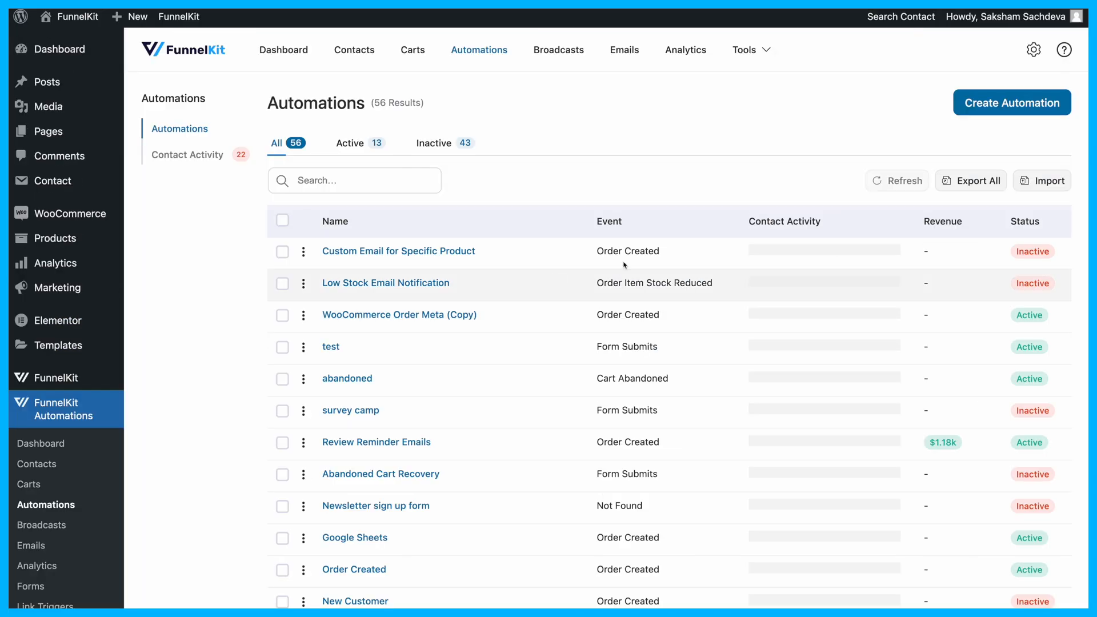
pyautogui.click(1011, 102)
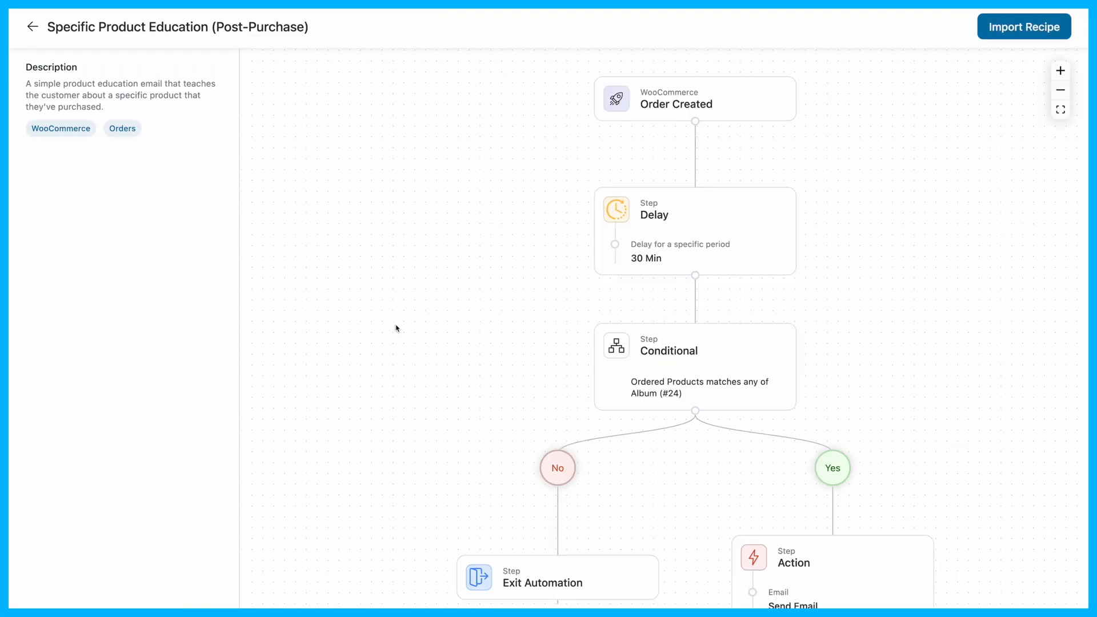
pyautogui.click(1023, 27)
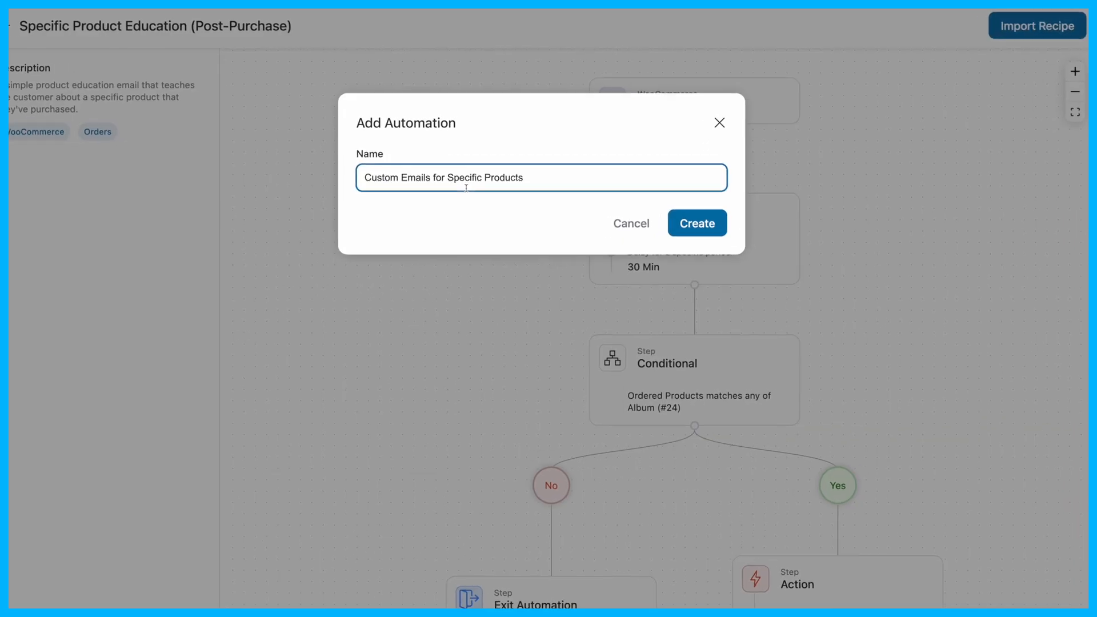
pyautogui.click(696, 222)
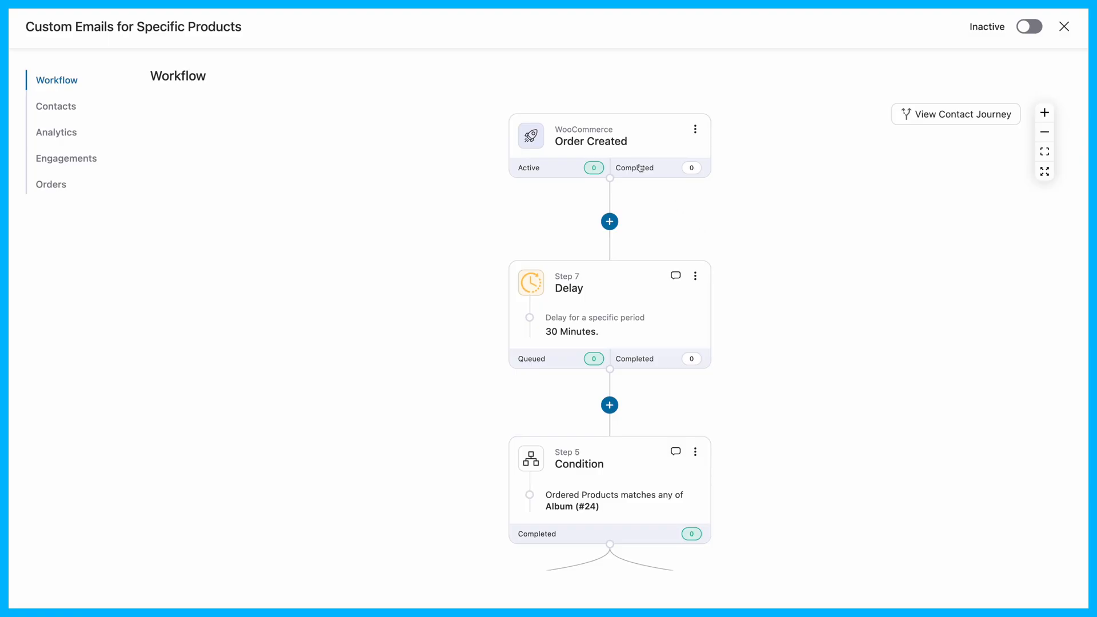
# Run the Order Created trigger on Completed and Processing orders; keep the 30-minute delay.
pyautogui.click(590, 141)
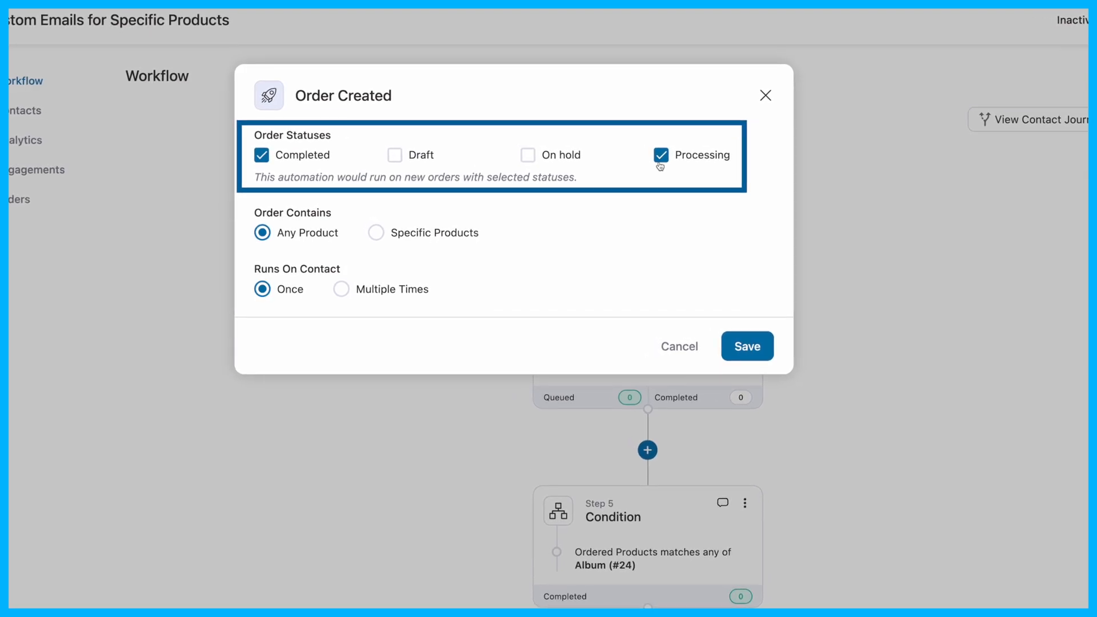
pyautogui.click(747, 346)
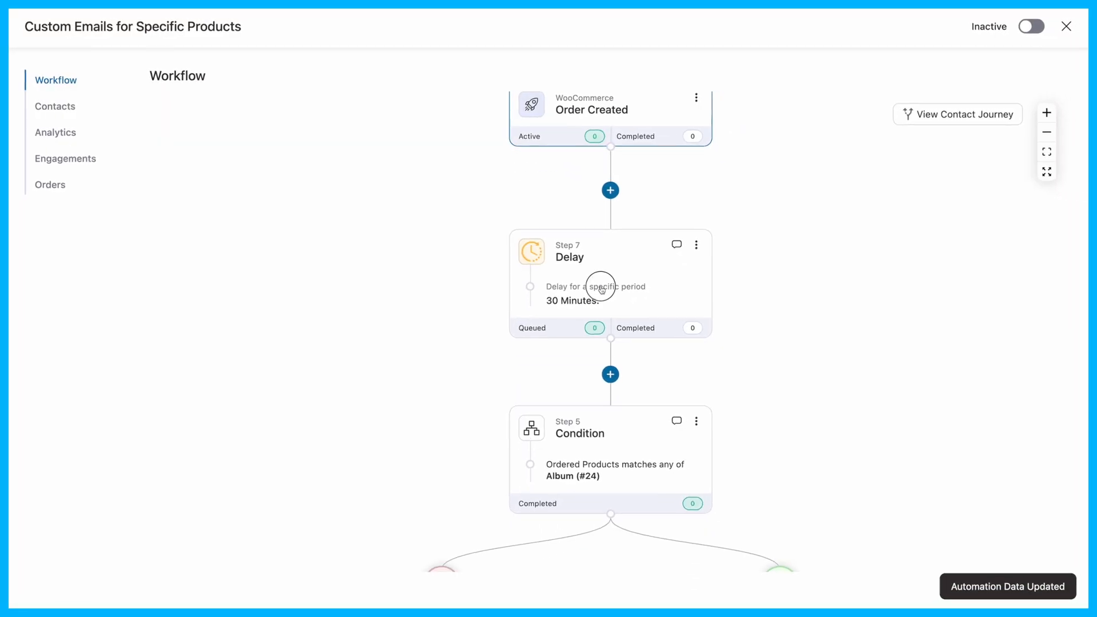
pyautogui.click(601, 286)
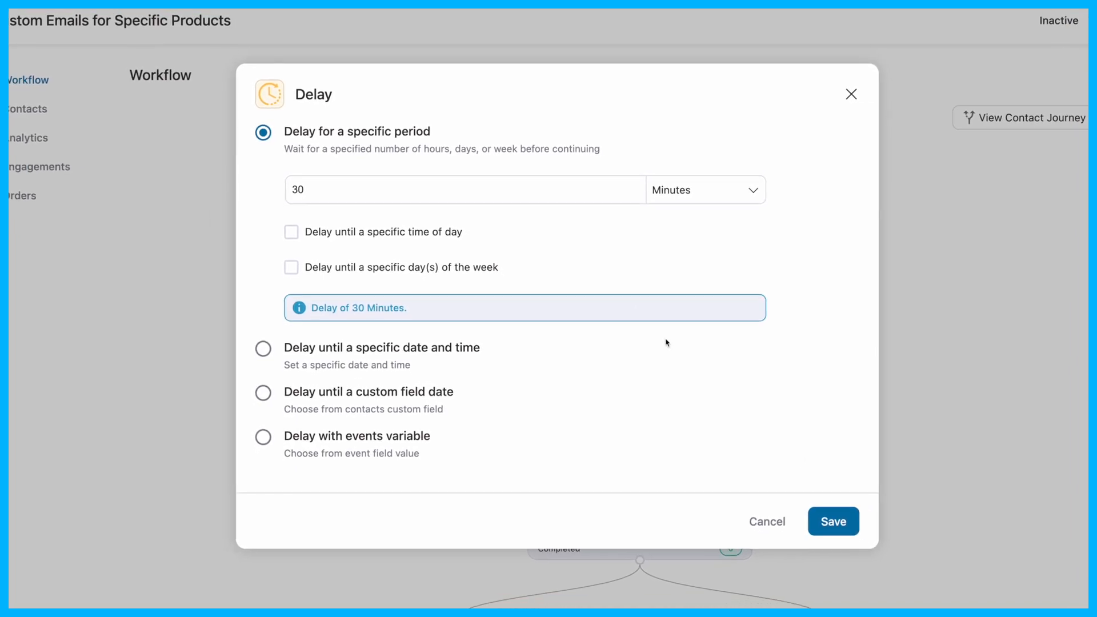
pyautogui.click(832, 520)
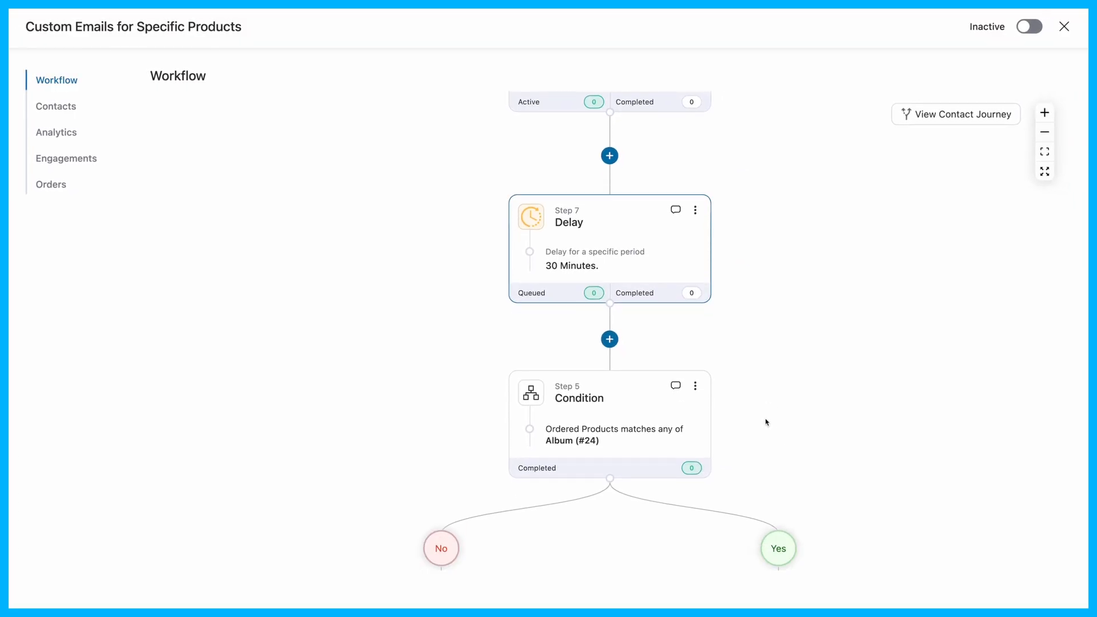
# Replace Album (#24) with Mascara (#1681) in the product condition and save.
pyautogui.click(609, 398)
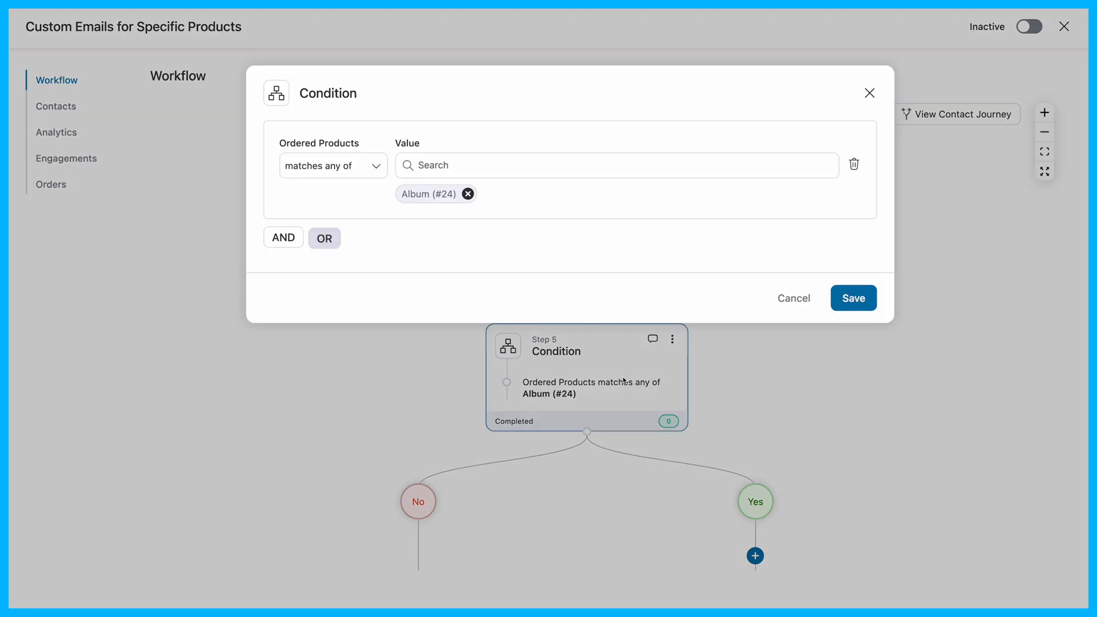
pyautogui.write('mas')
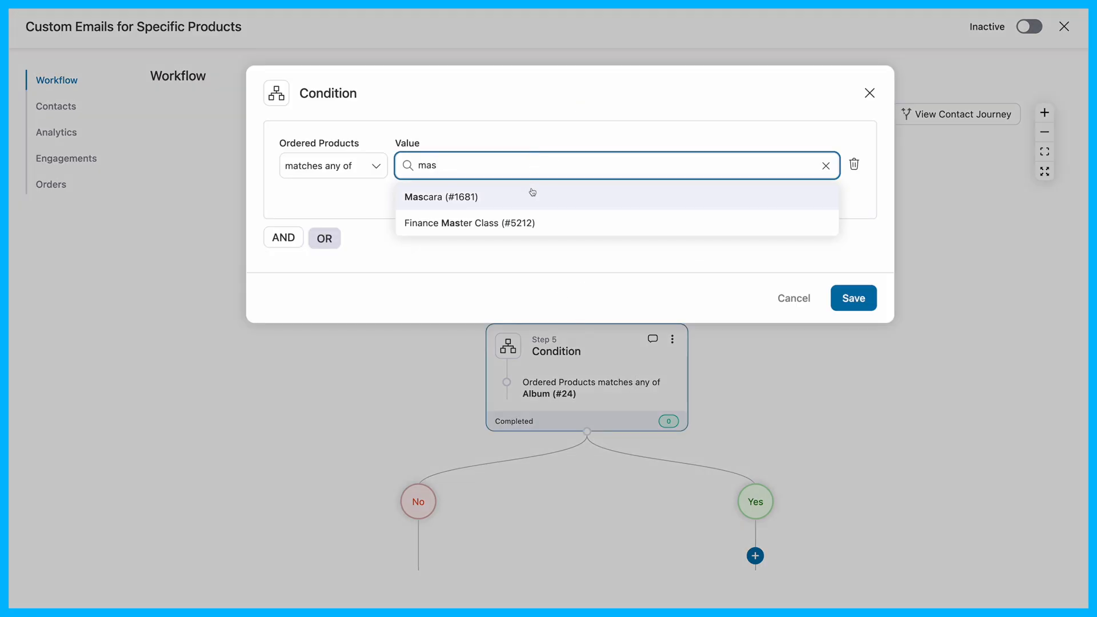
pyautogui.click(441, 197)
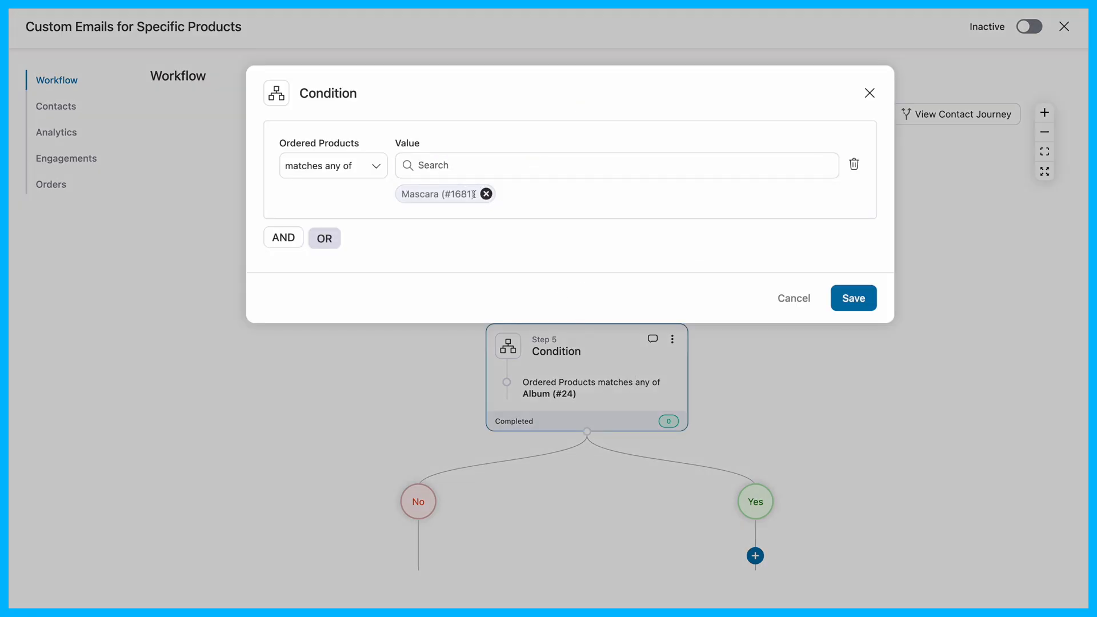
pyautogui.click(854, 298)
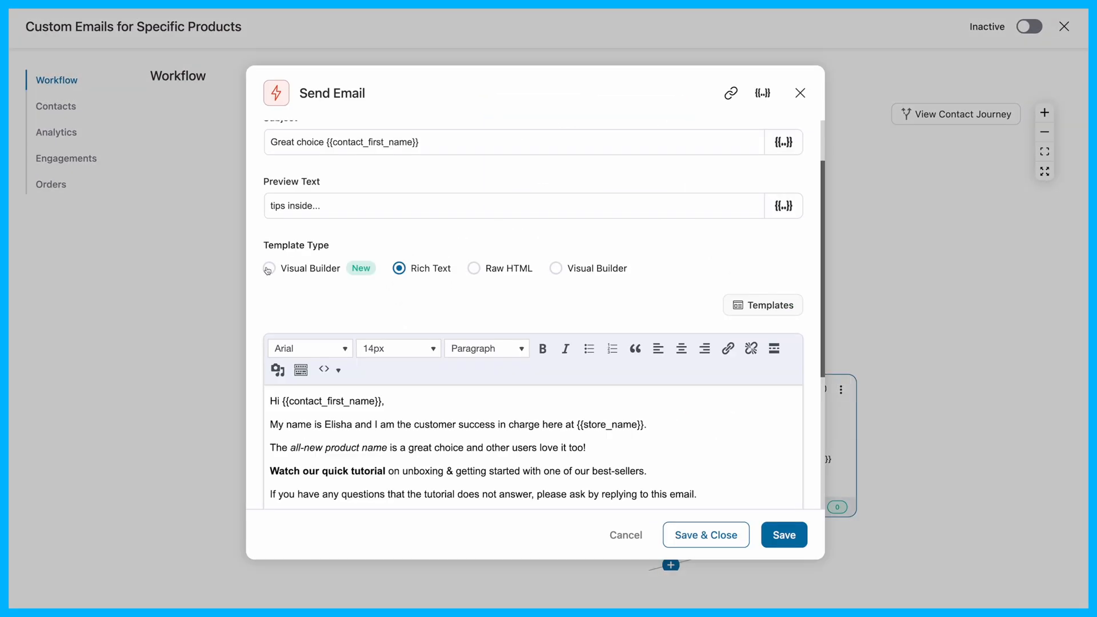
# Import the Post Purchase Education template into a Visual Builder email.
pyautogui.click(269, 268)
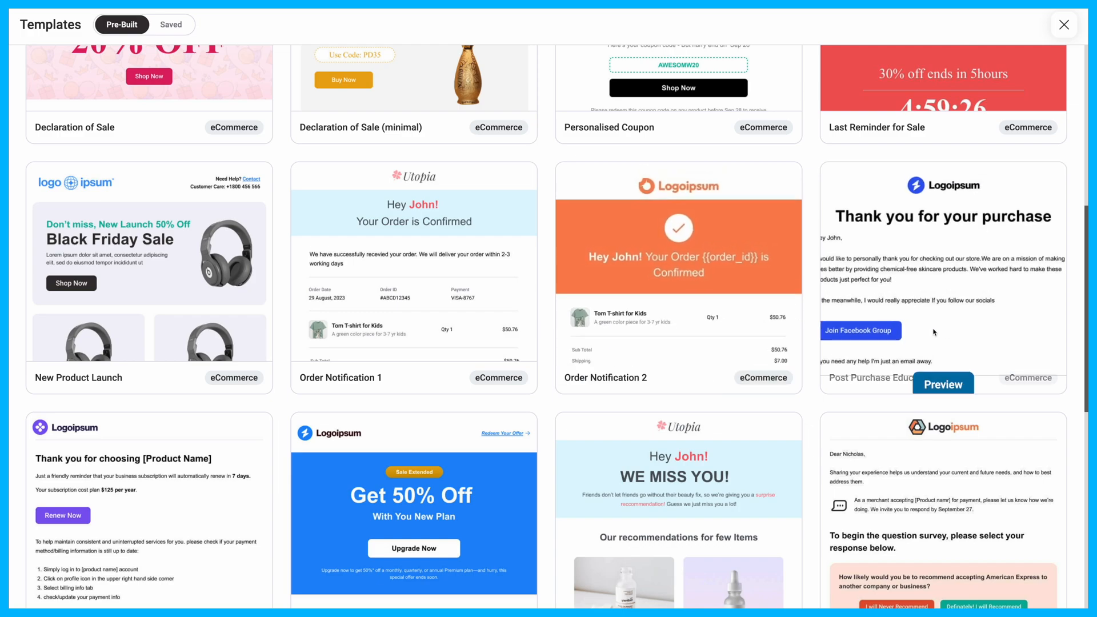
pyautogui.click(942, 383)
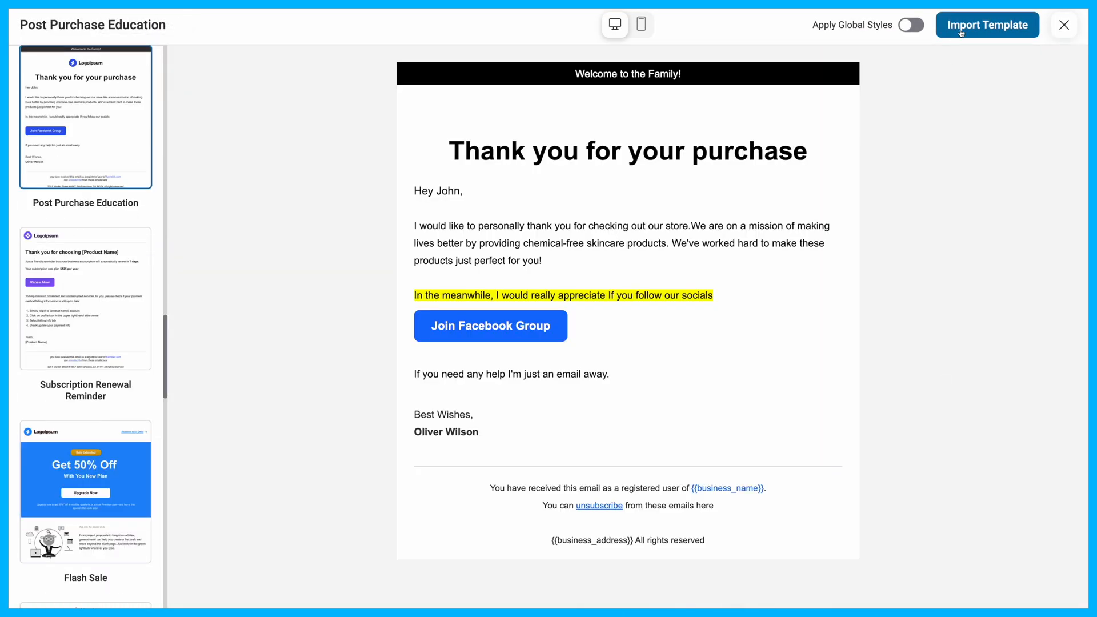
pyautogui.click(987, 24)
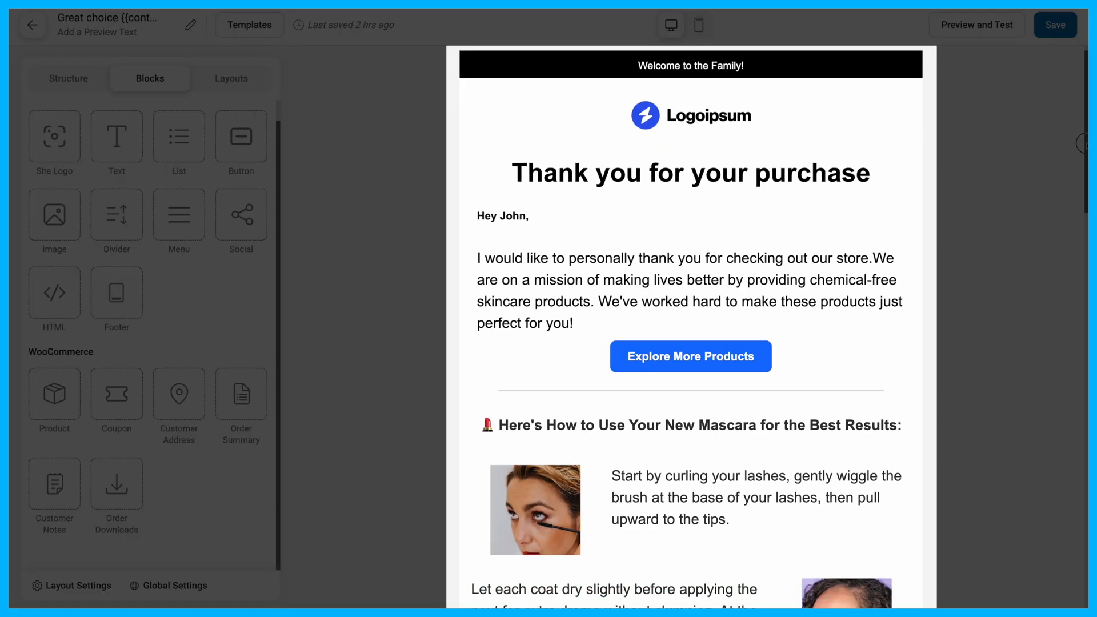
# Review the pro tips, testimonials and support note, then save the email design.
pyautogui.scroll(-3)
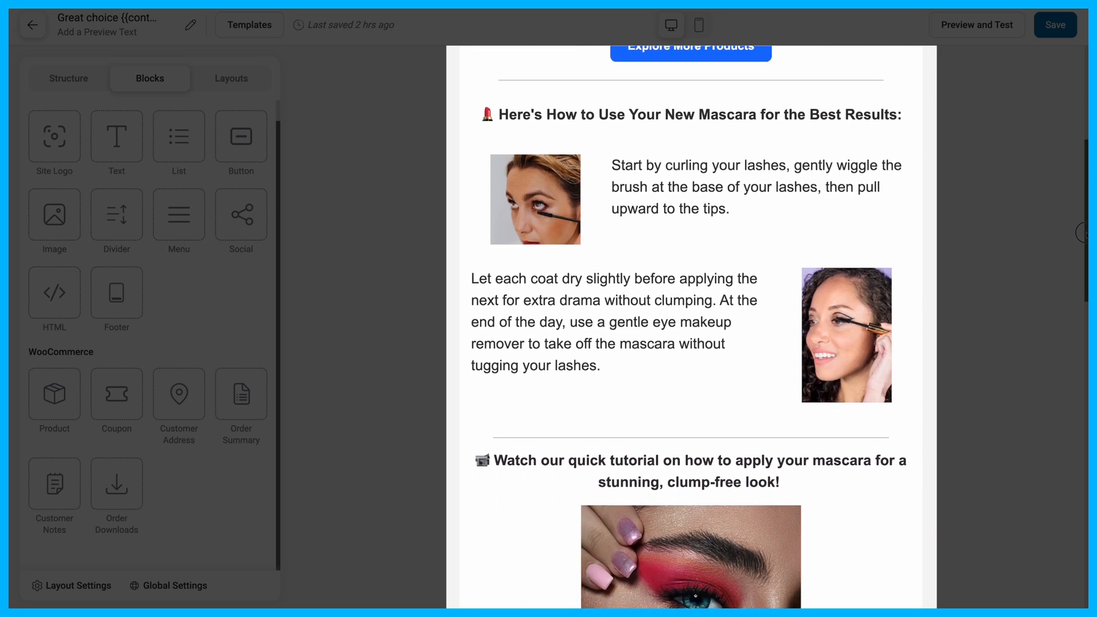
pyautogui.scroll(-3)
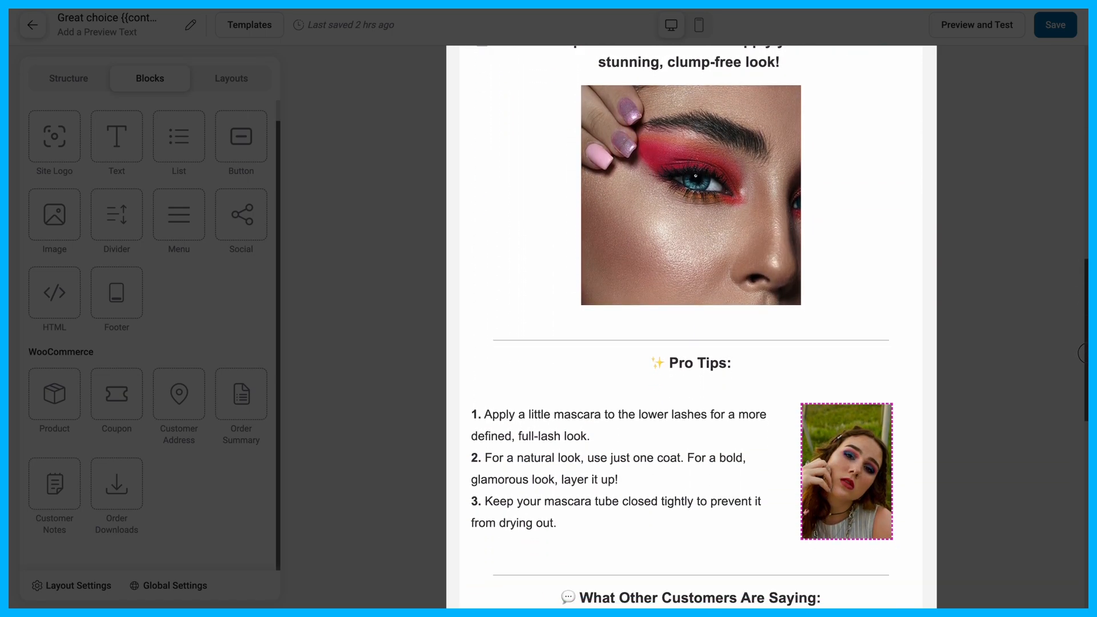
pyautogui.scroll(-3)
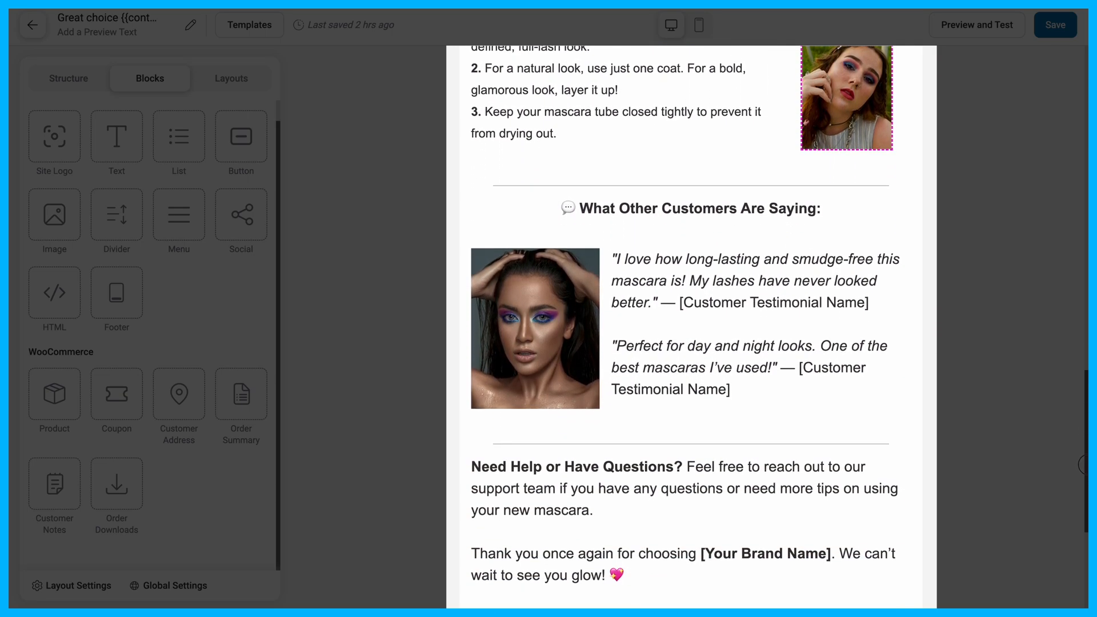
pyautogui.scroll(-3)
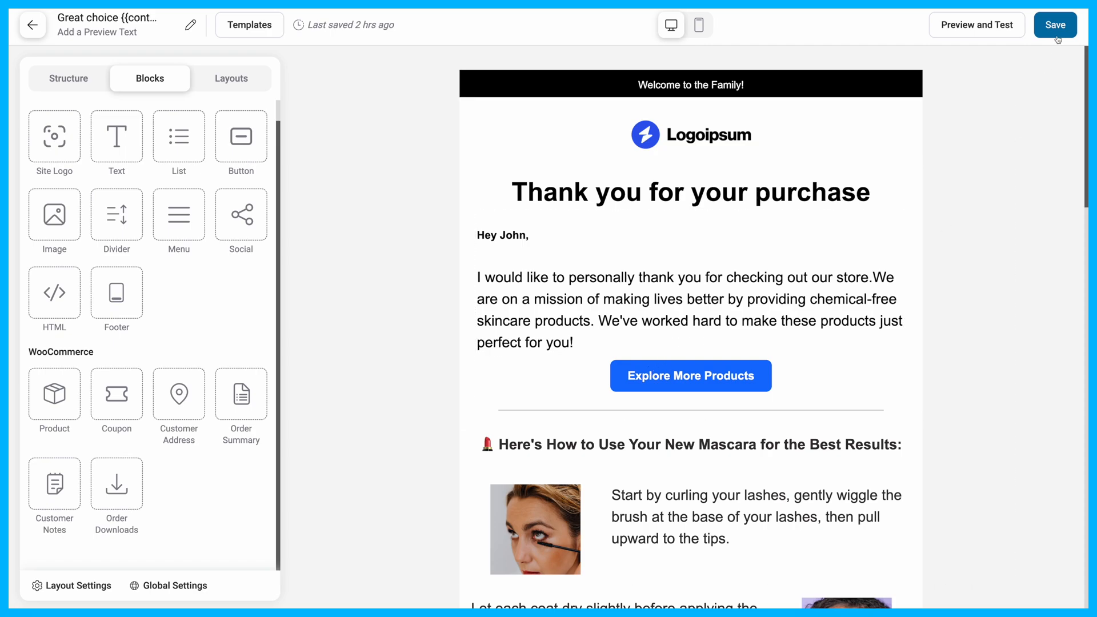
pyautogui.click(1053, 24)
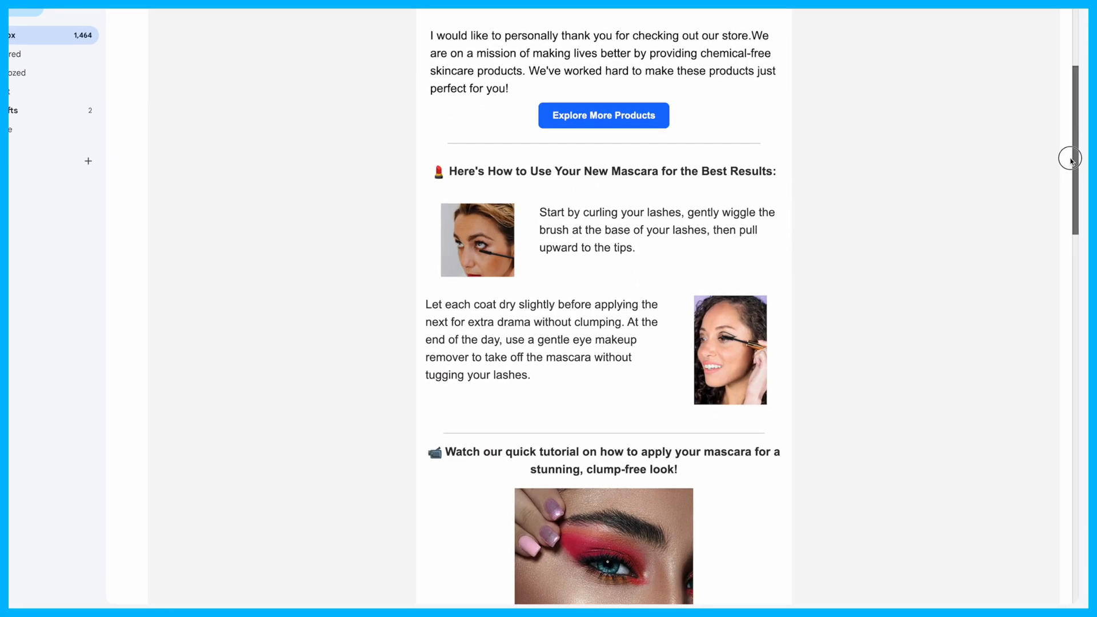
# Scroll the received Gmail email to view its pro tips, testimonials and support note.
pyautogui.scroll(-3)
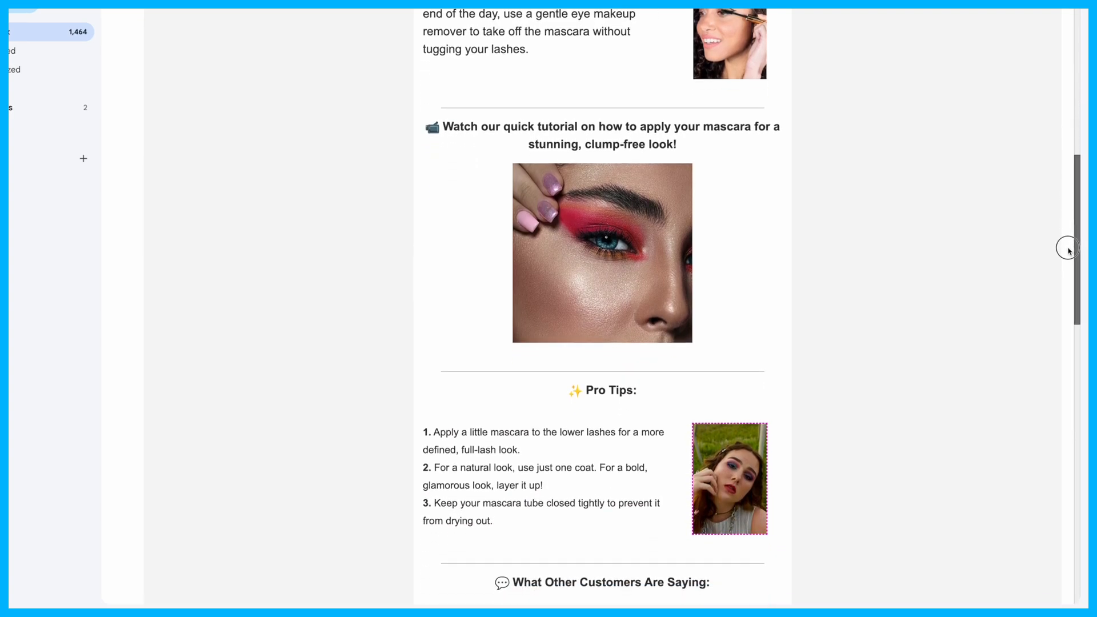
pyautogui.scroll(-3)
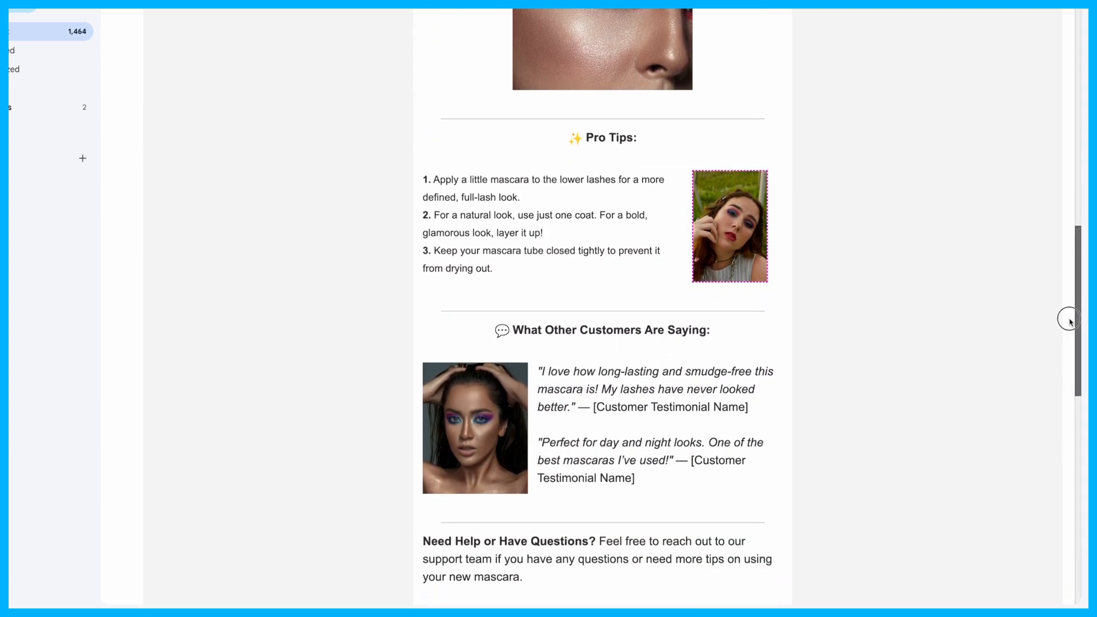